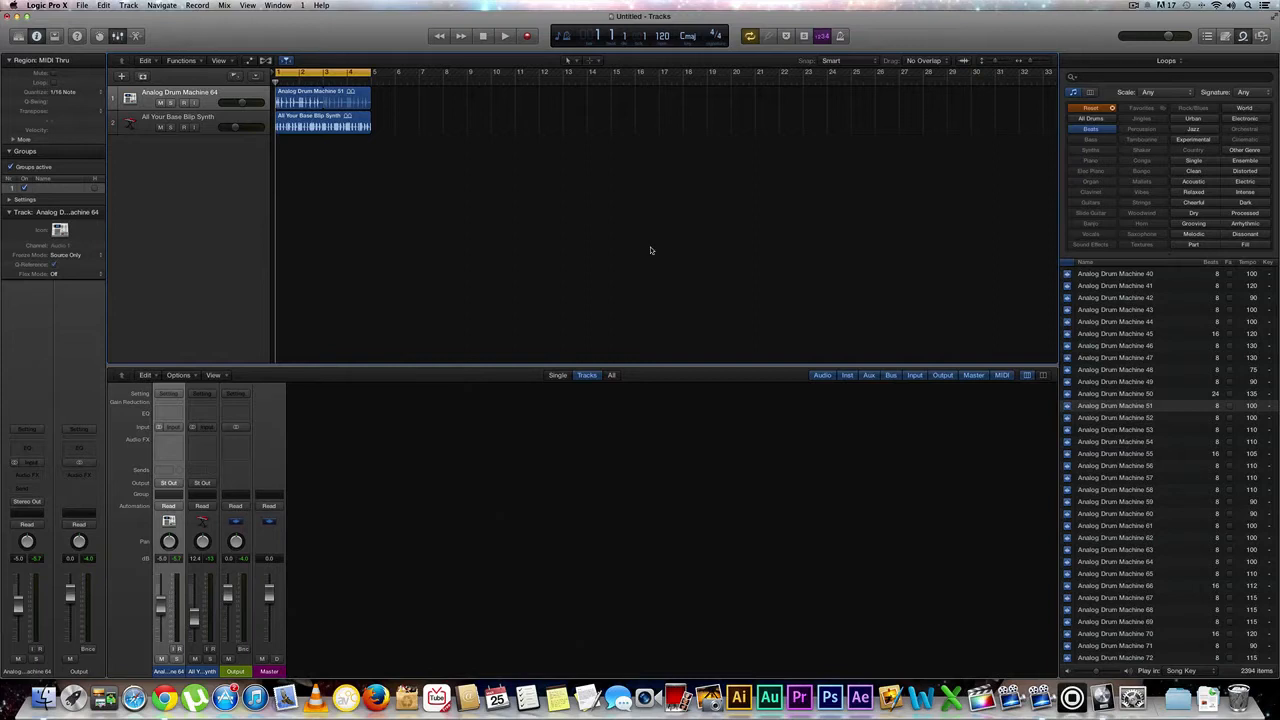
mouse_move(358, 243)
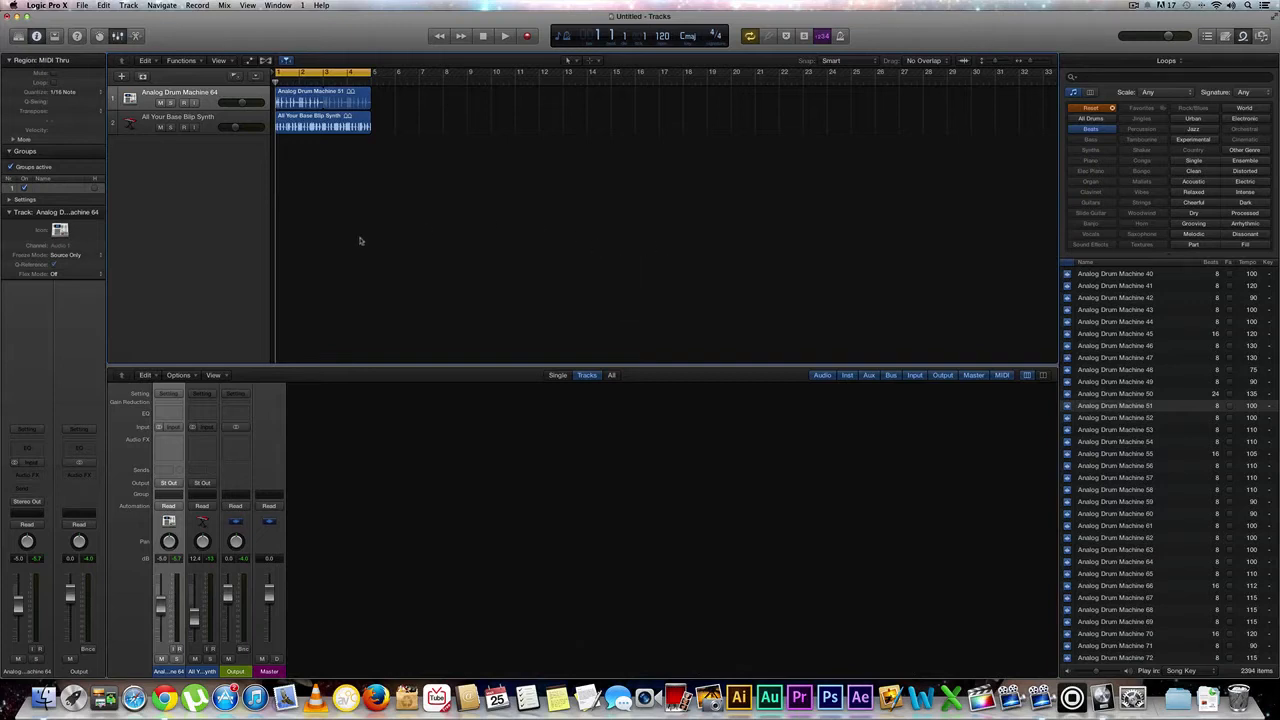
Step: Assign the Analog Drum Machine and synth channel strips to Group 1 in the Mixer
click(504, 36)
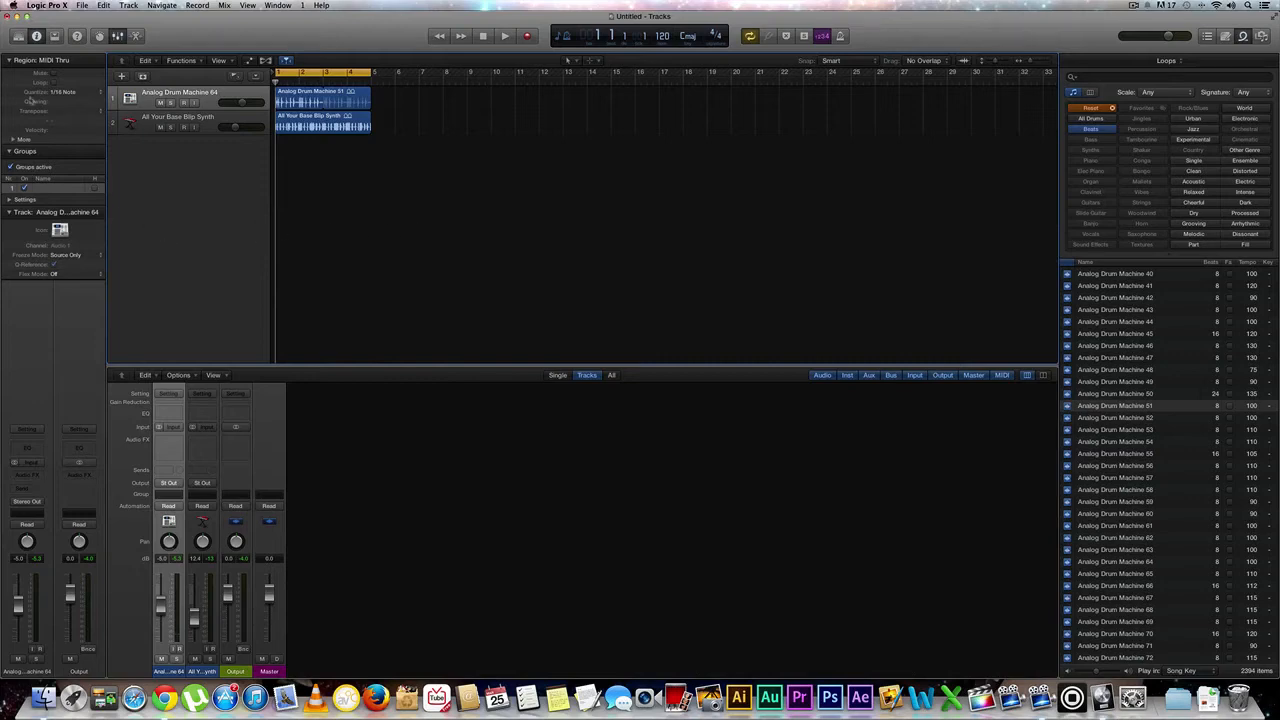
mouse_move(233, 476)
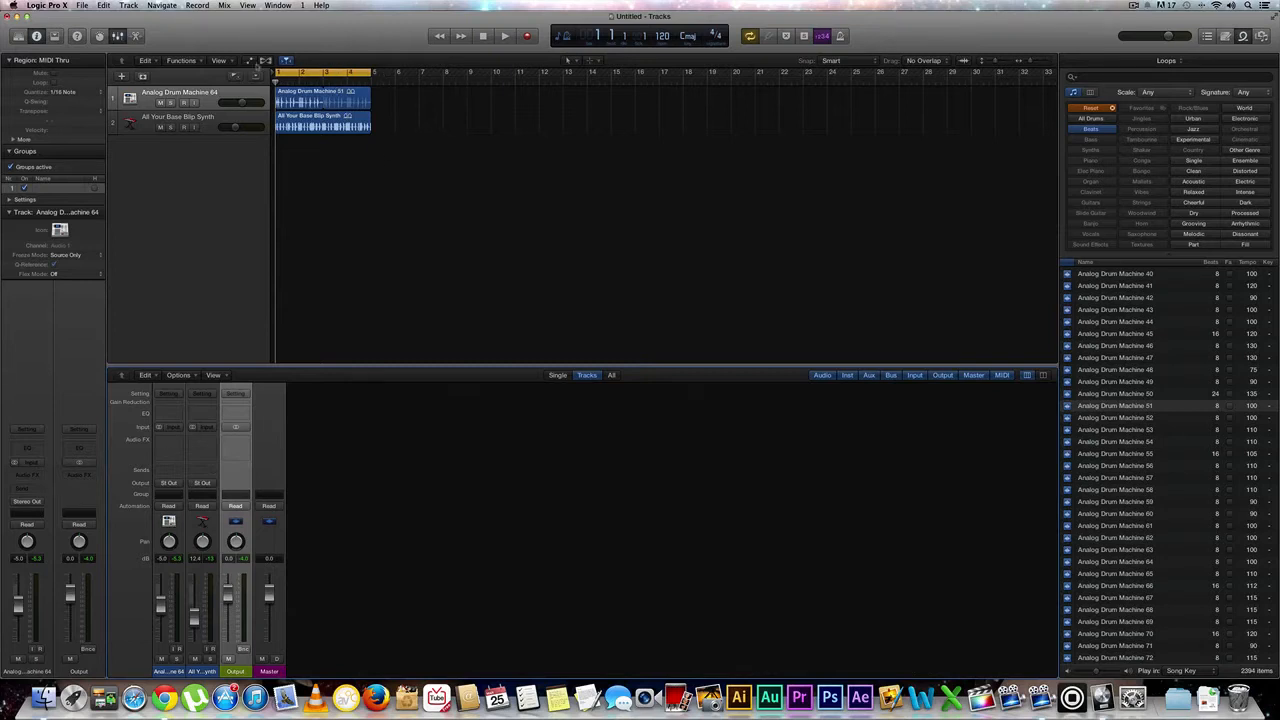
mouse_move(265, 62)
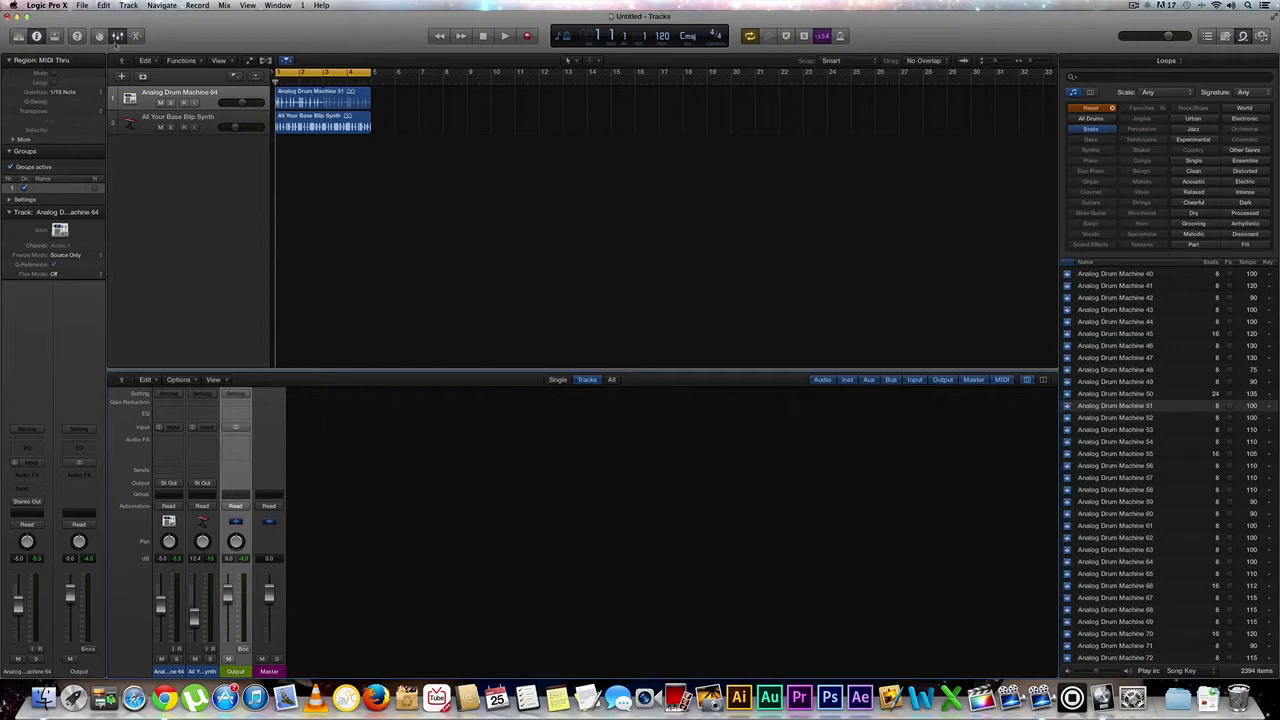
mouse_move(191, 525)
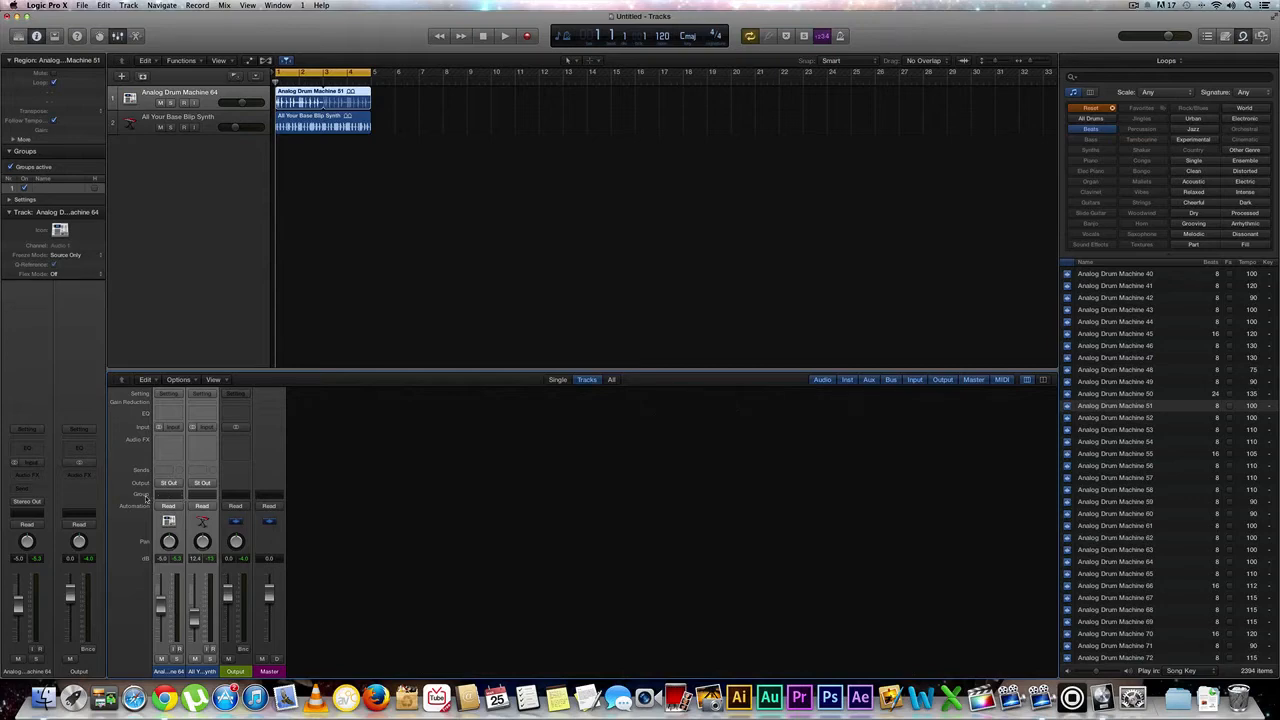
click(169, 494)
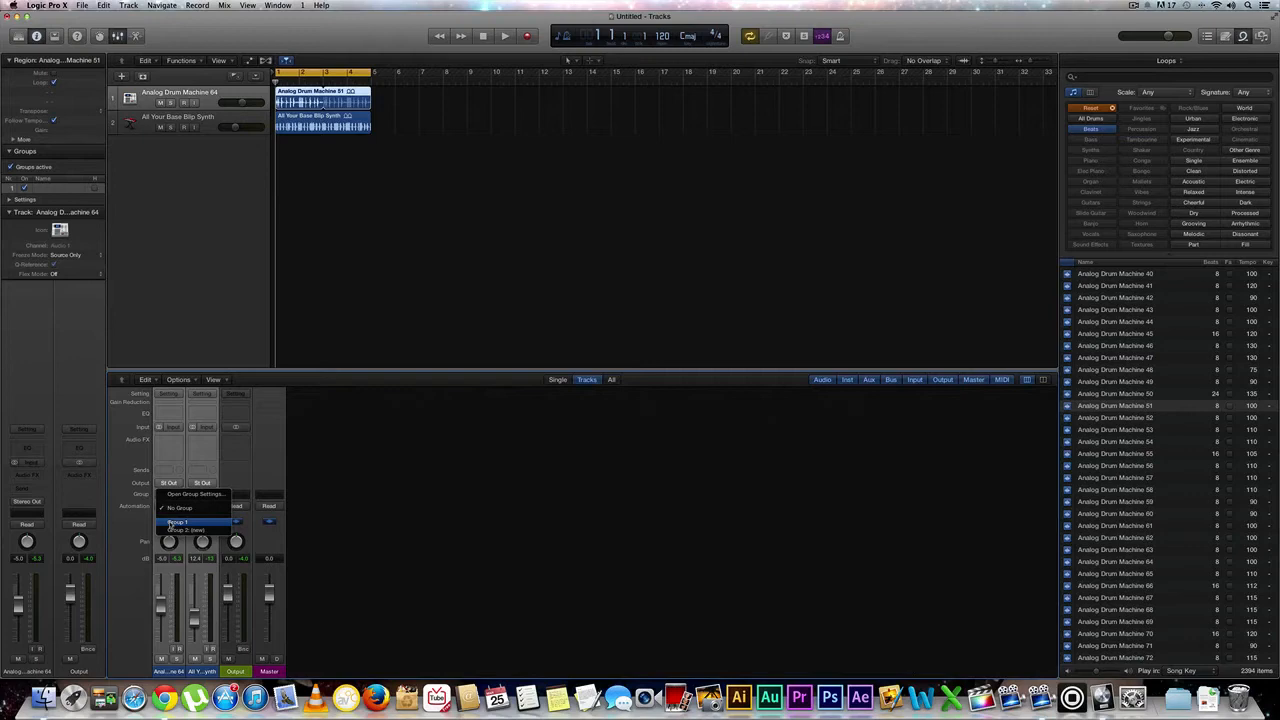
click(180, 521)
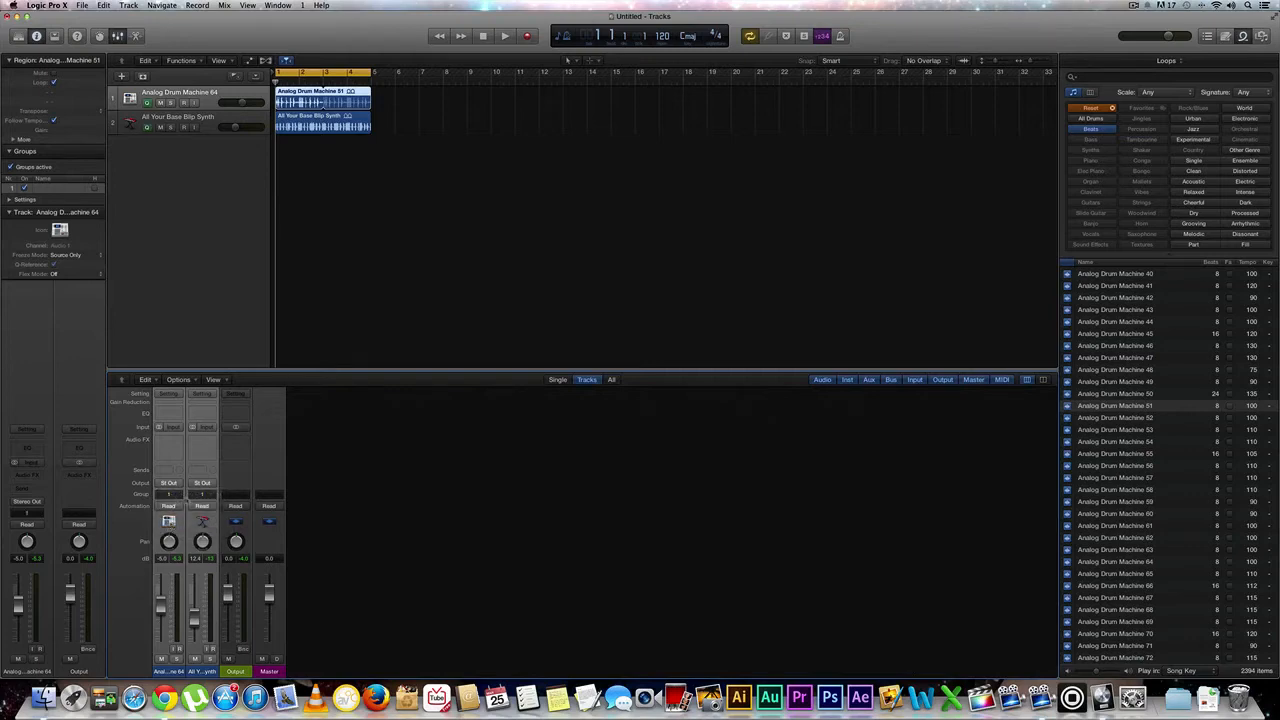
click(169, 494)
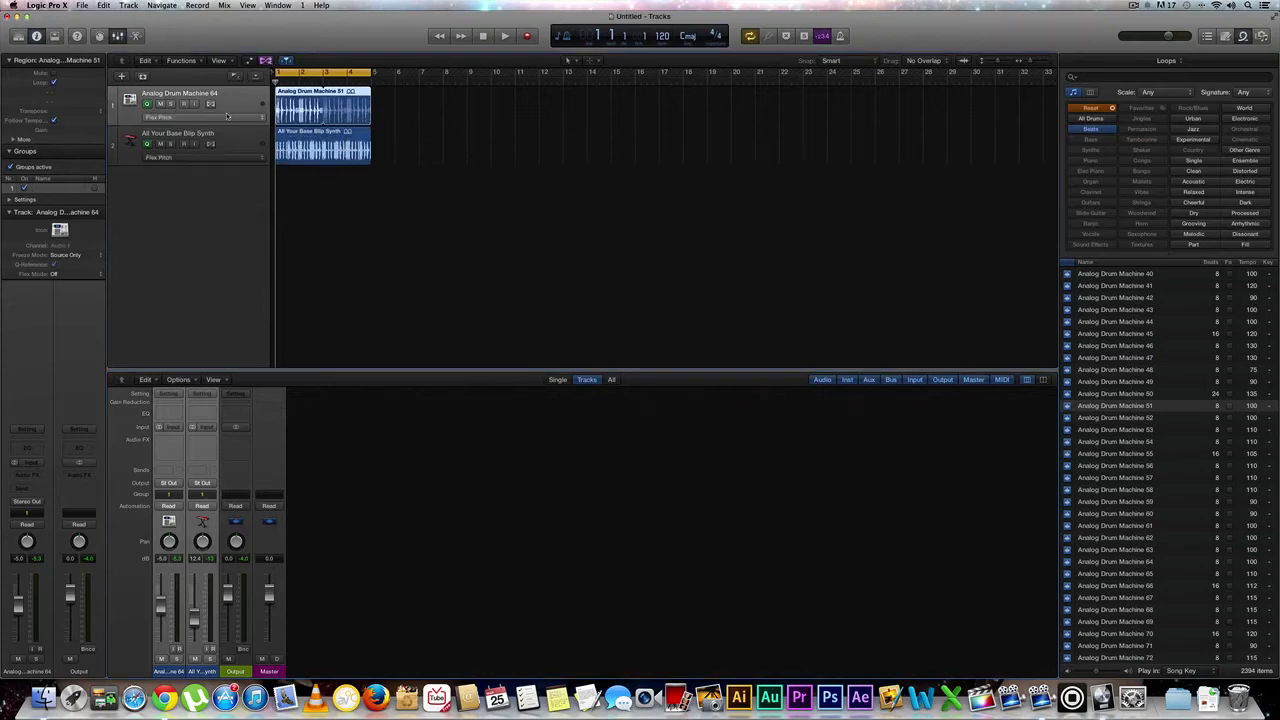
Step: Set both loop tracks to Flex Time Slicing, briefly trying Rhythmic before returning
click(165, 117)
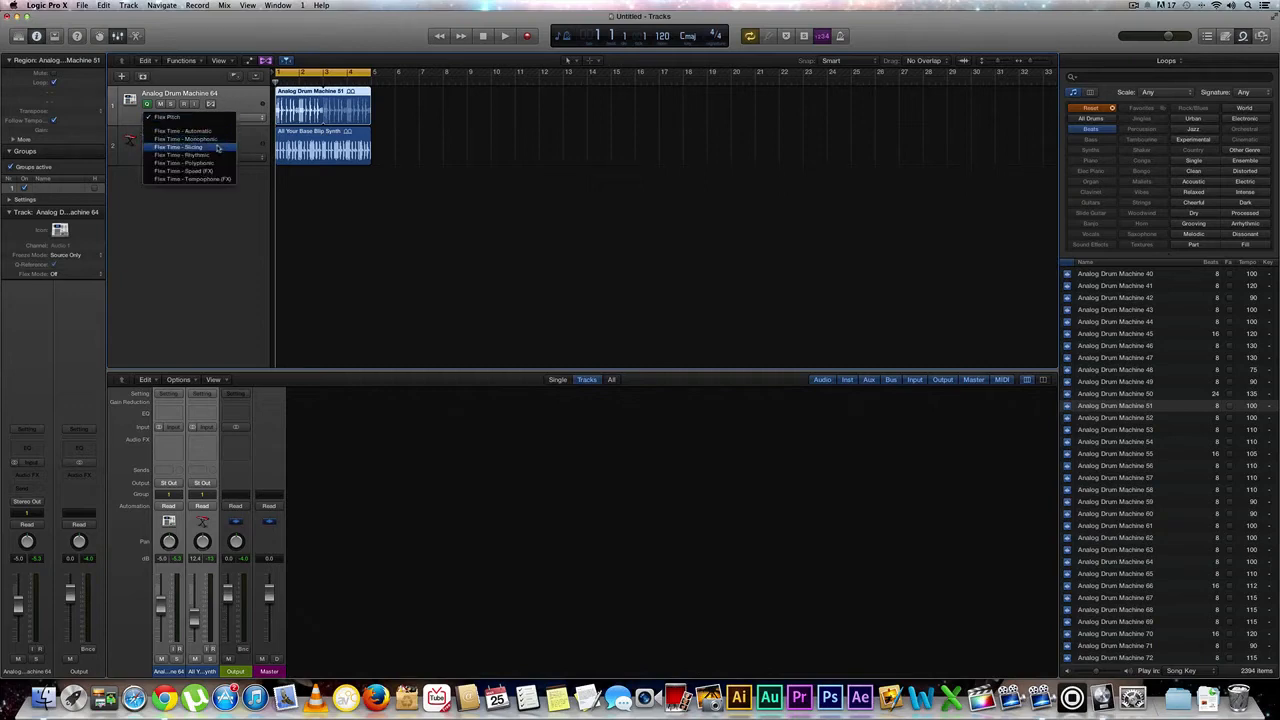
click(178, 147)
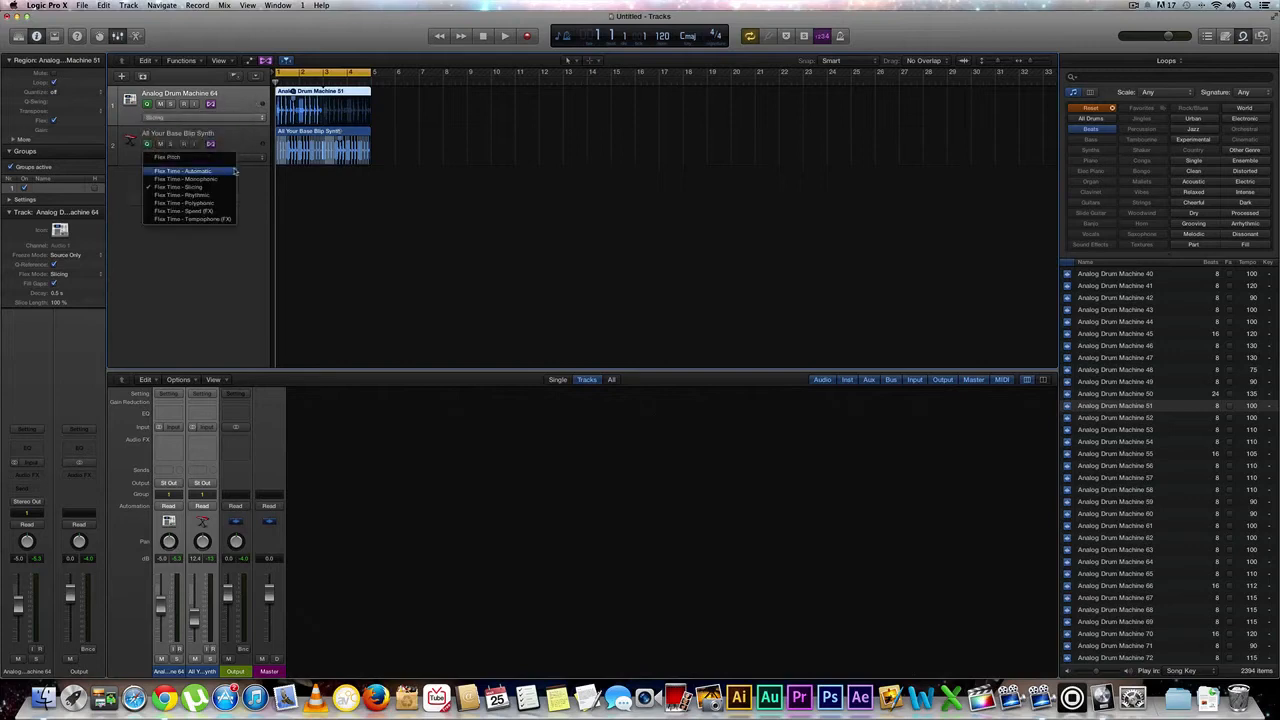
mouse_move(185, 194)
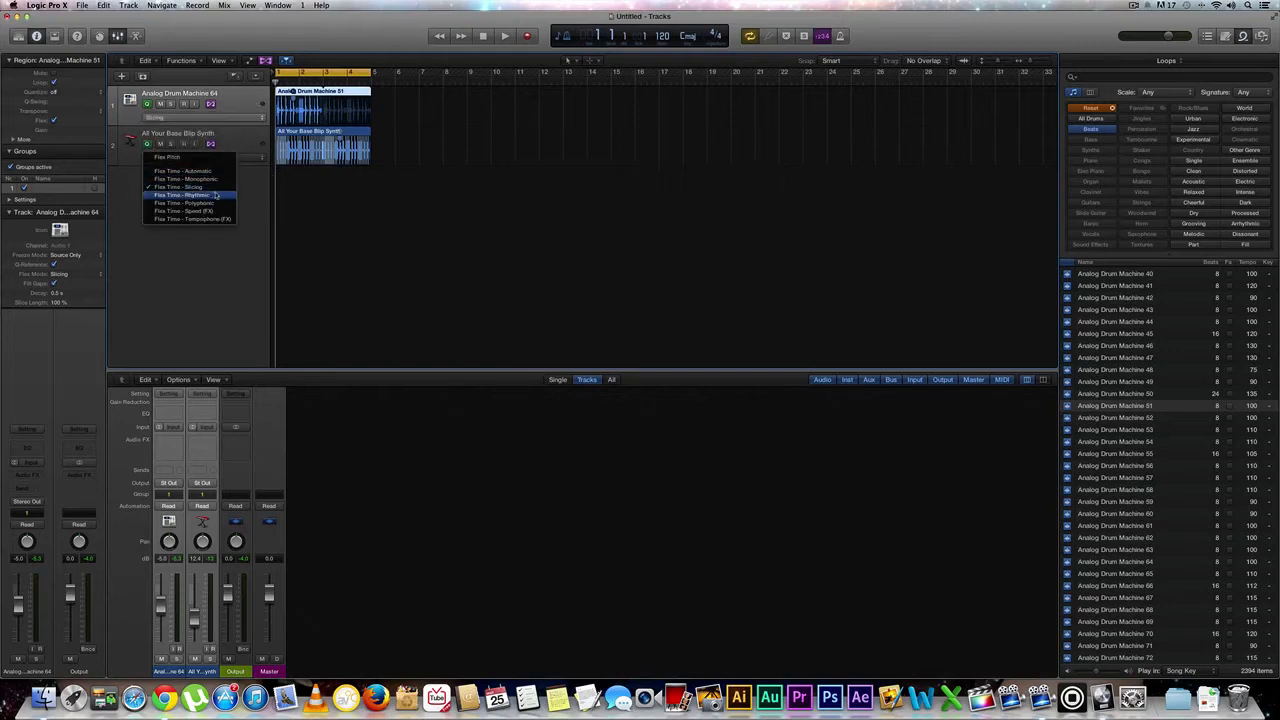
click(183, 195)
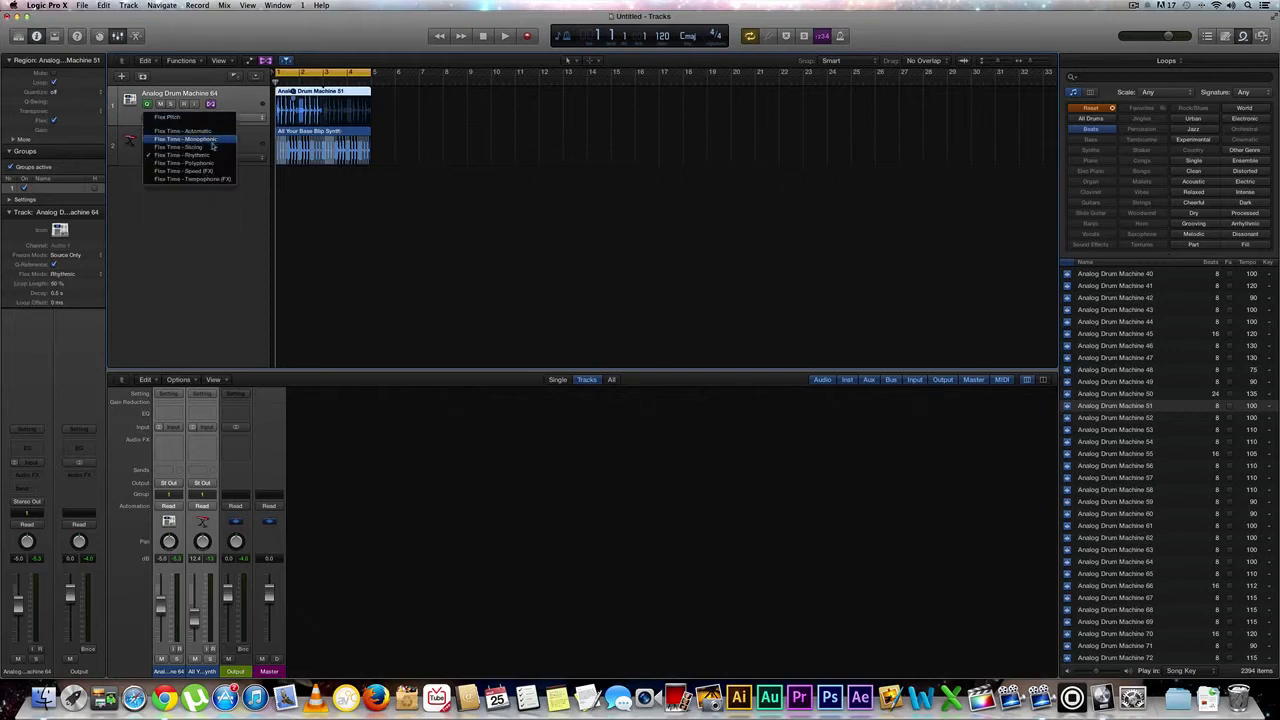
click(182, 154)
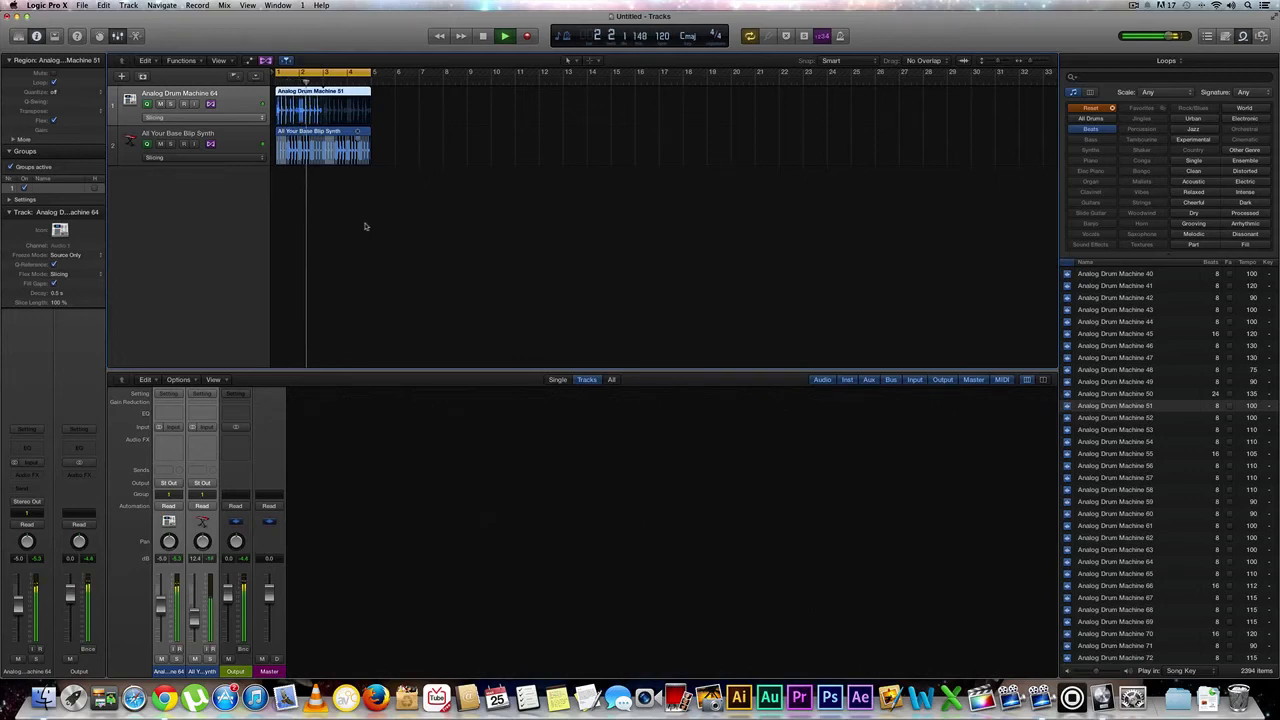
click(504, 36)
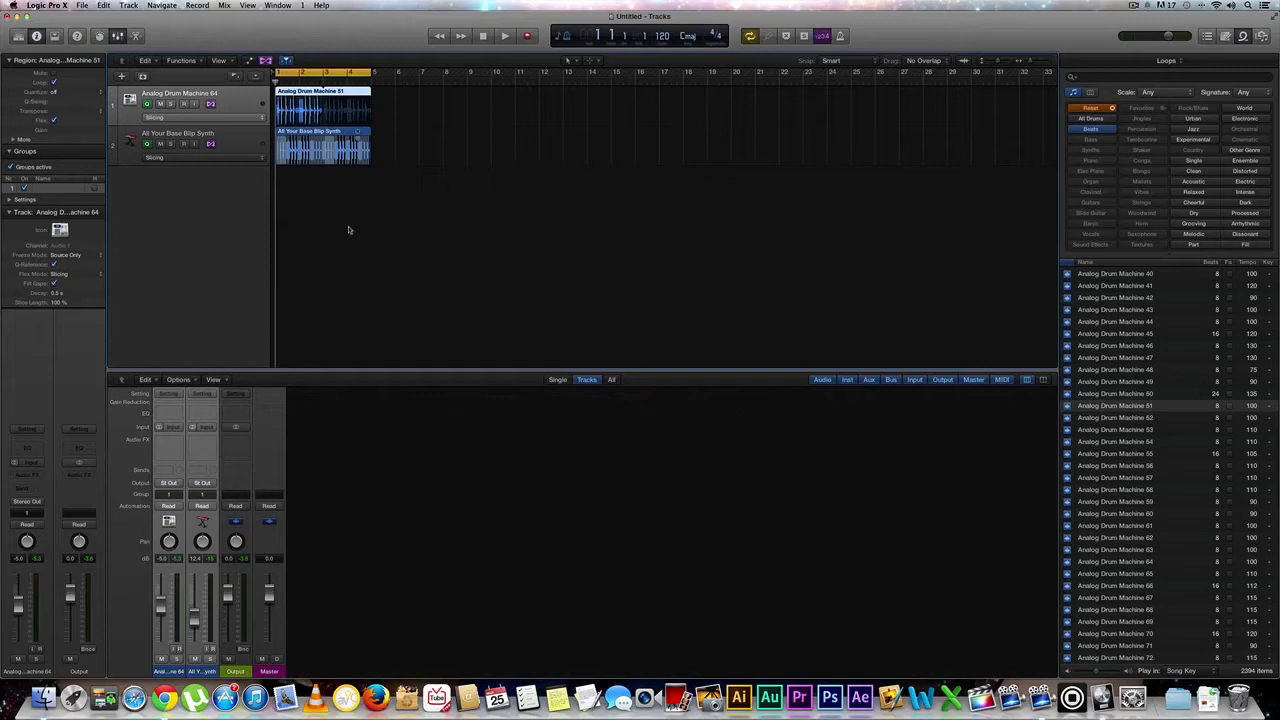
mouse_move(19, 307)
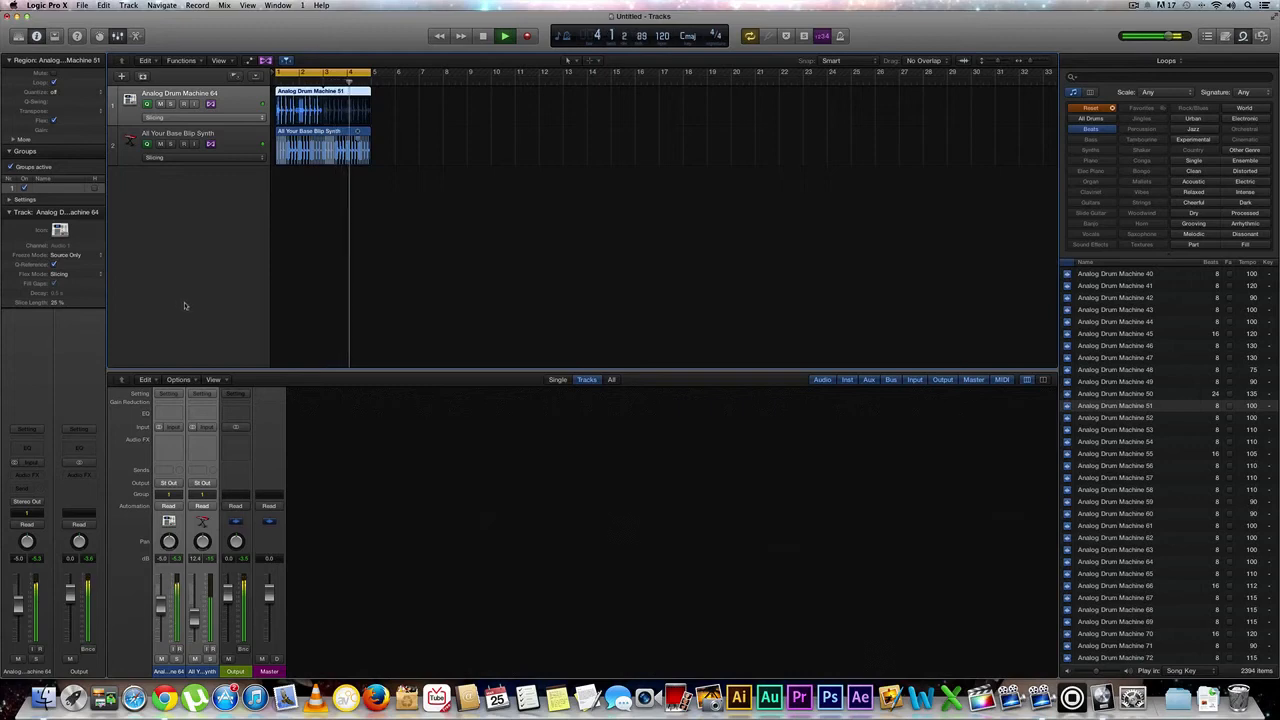
click(483, 36)
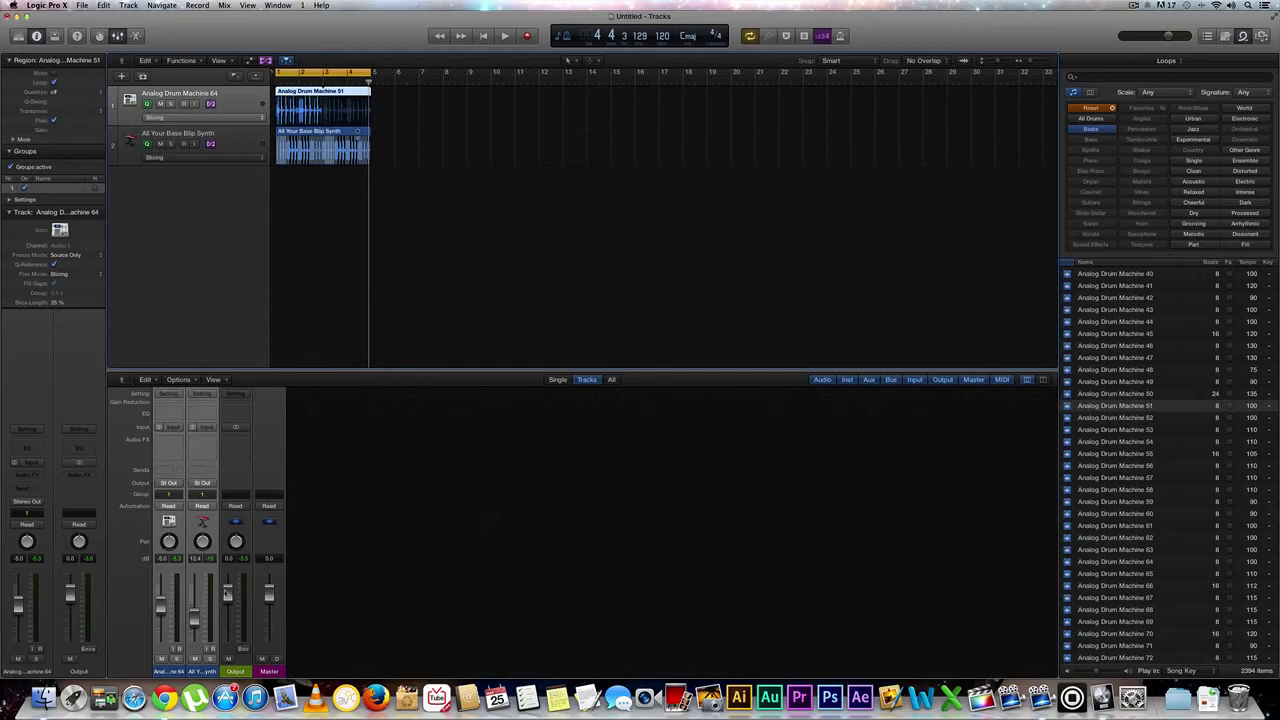
mouse_move(57, 608)
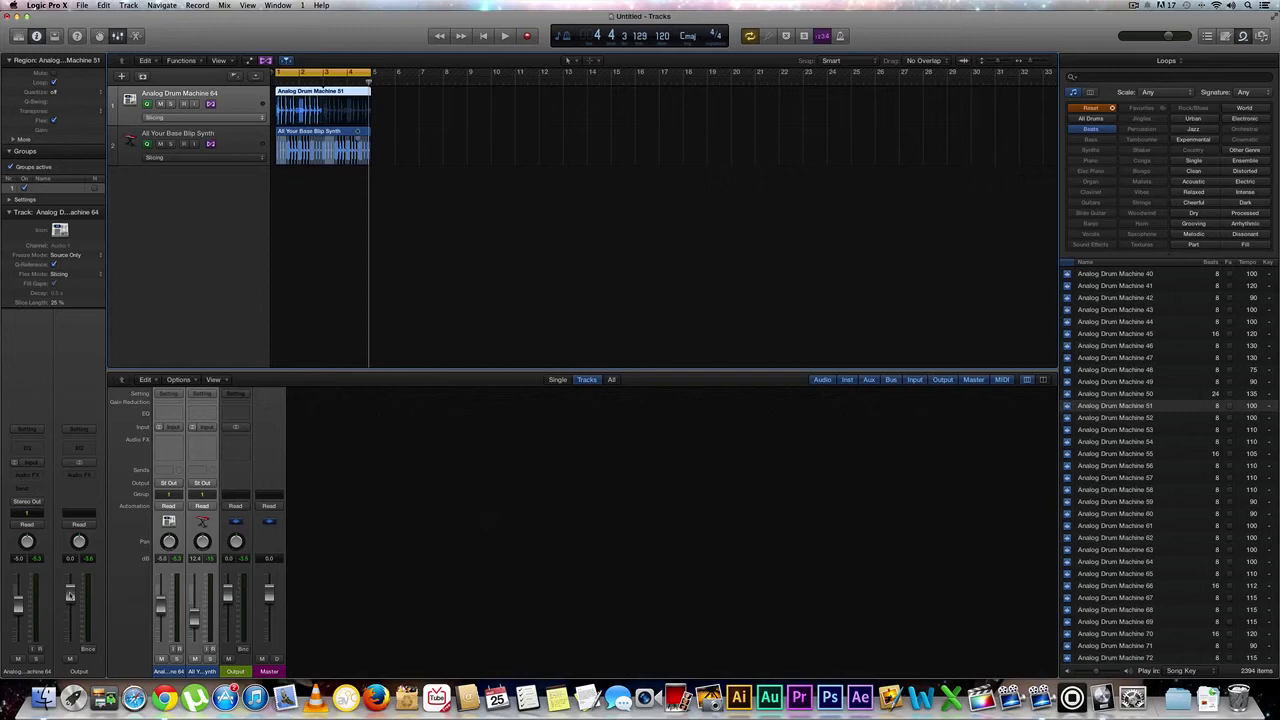
click(504, 35)
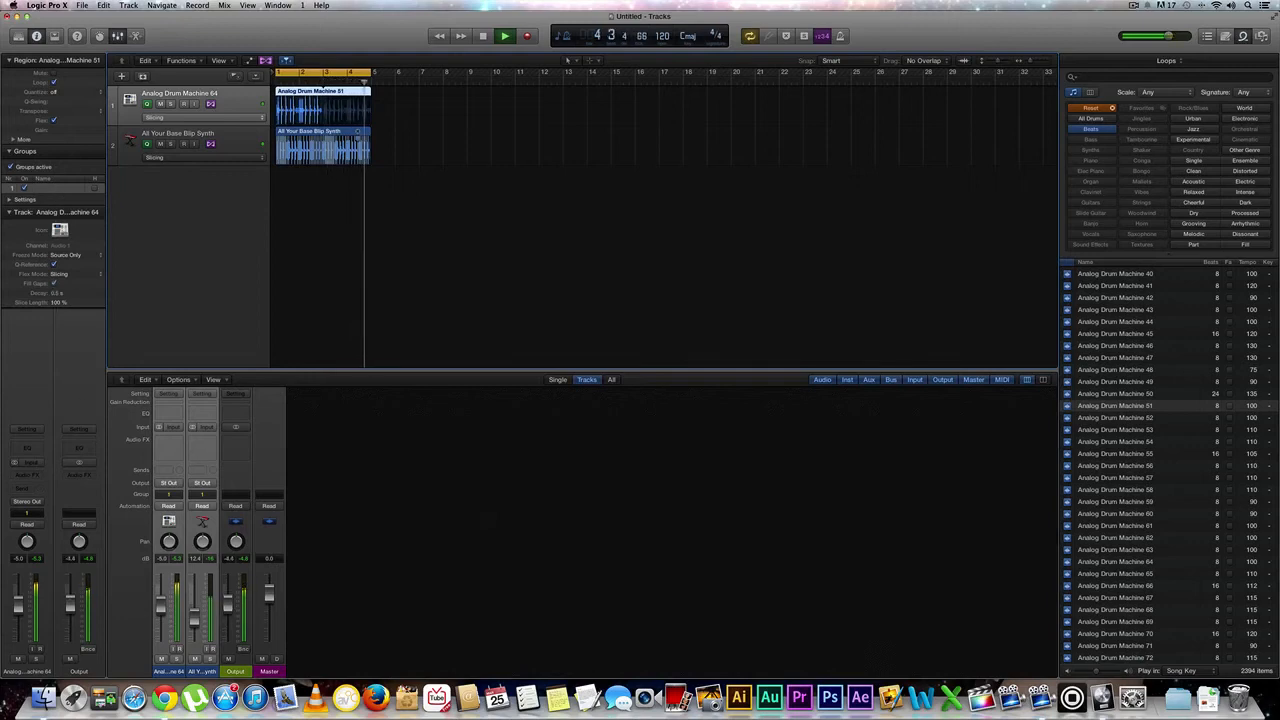
click(483, 36)
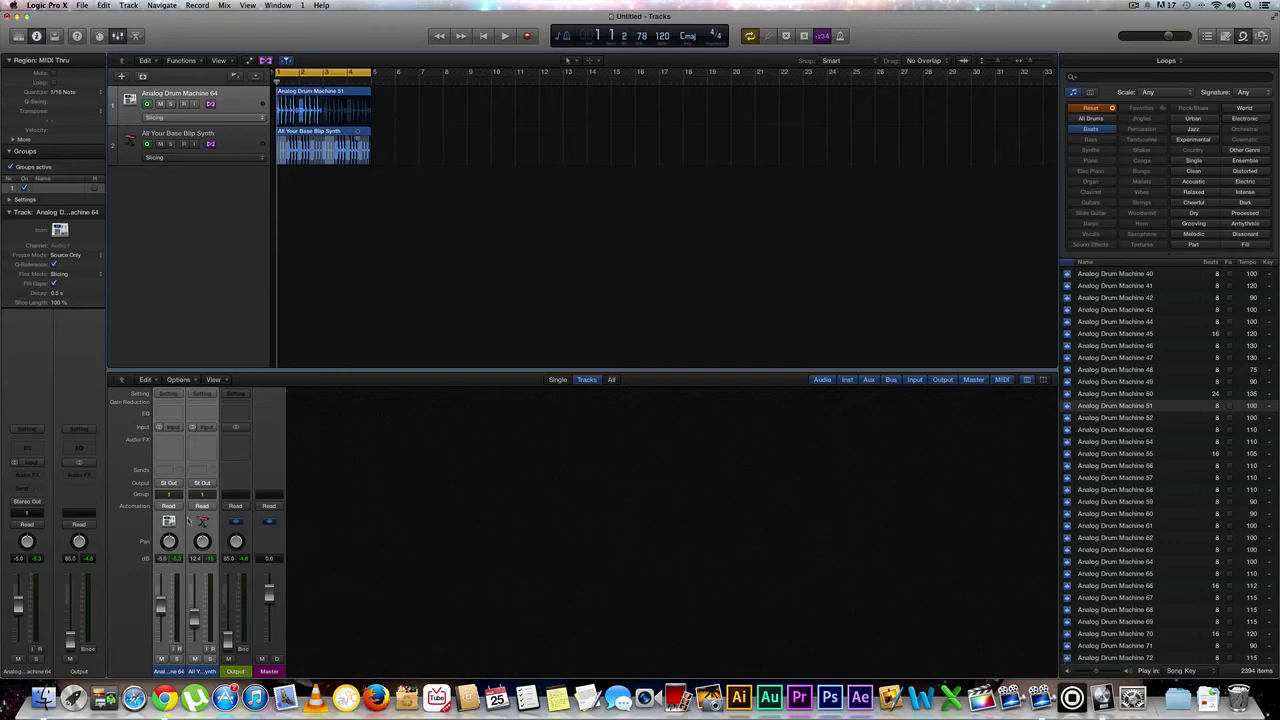
click(169, 494)
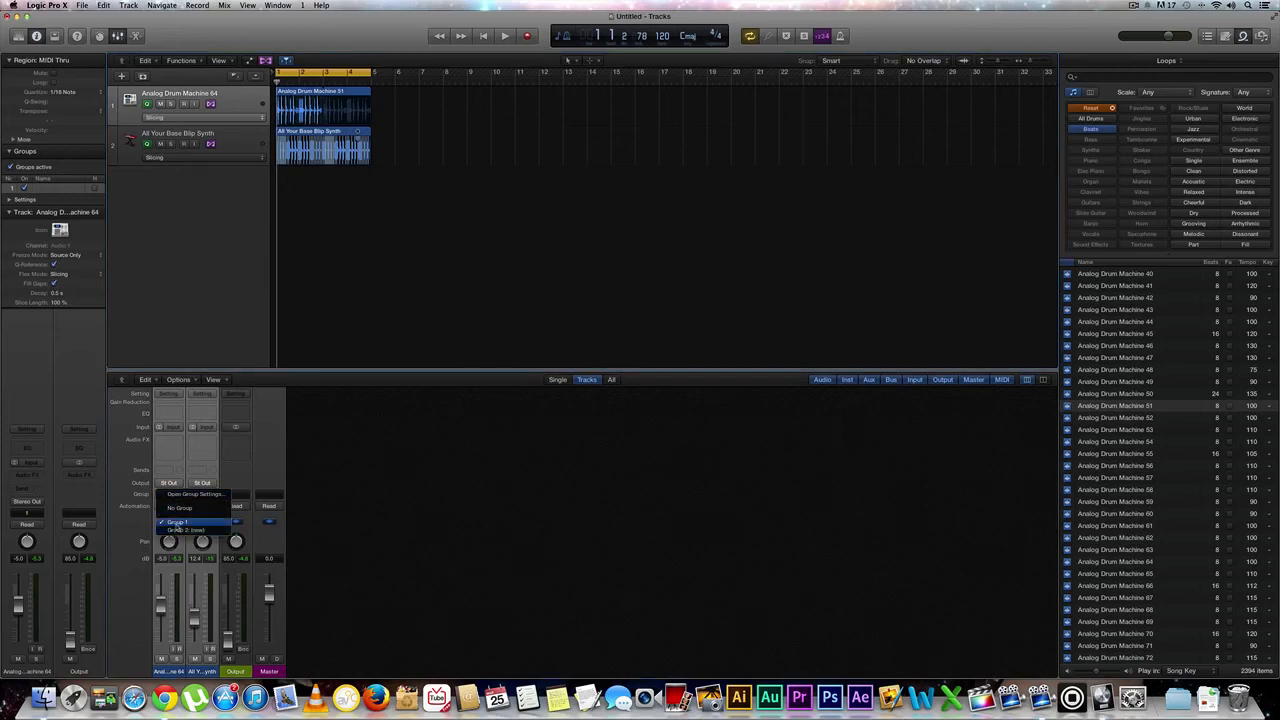
mouse_move(195, 494)
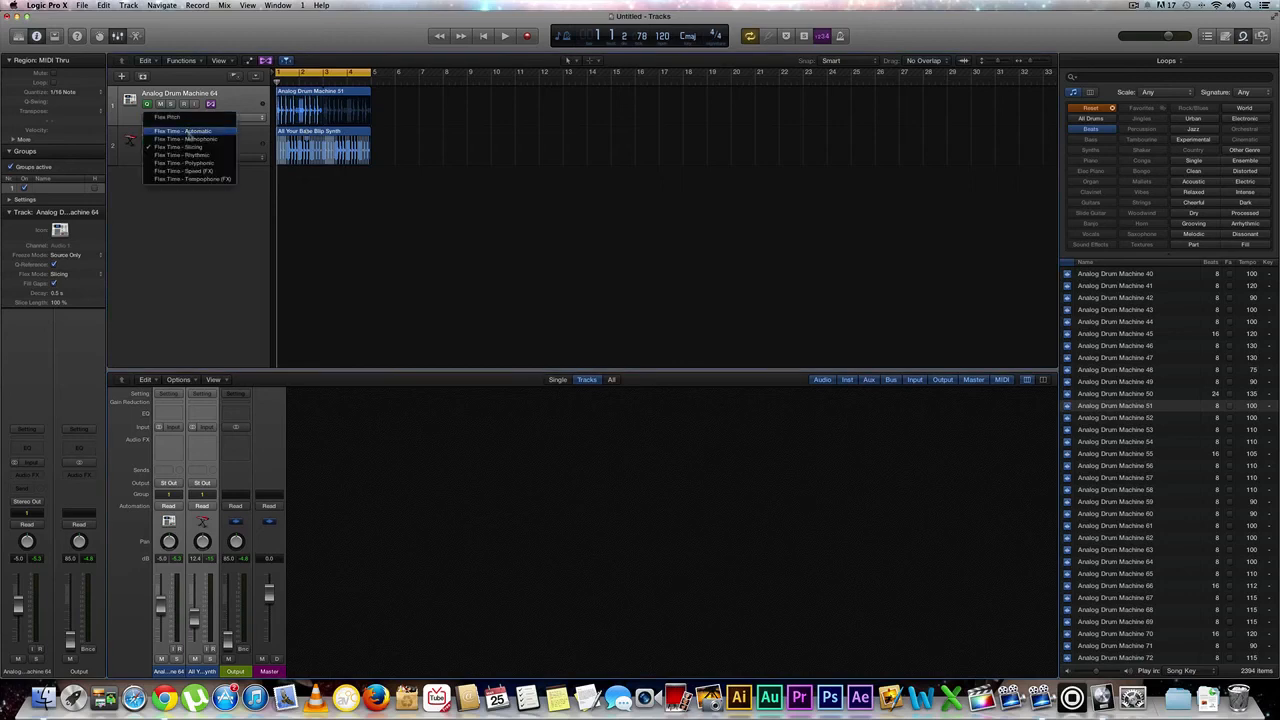
mouse_move(185, 138)
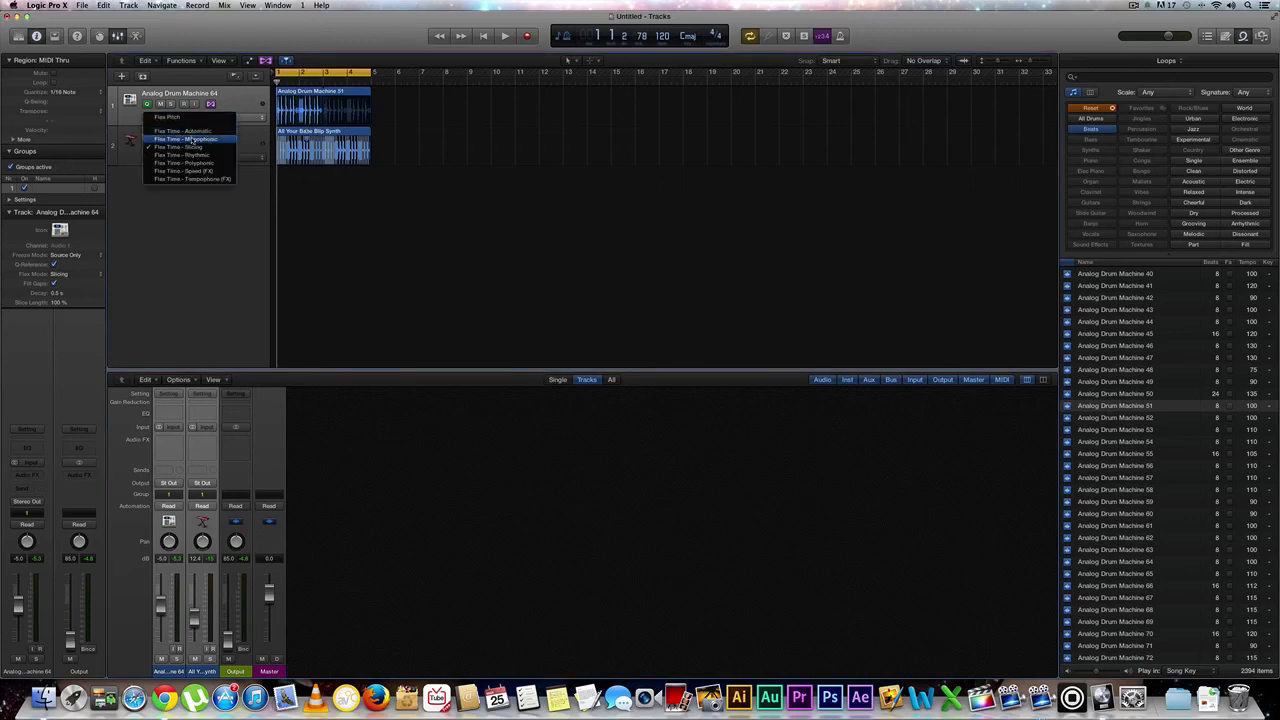
mouse_move(190, 117)
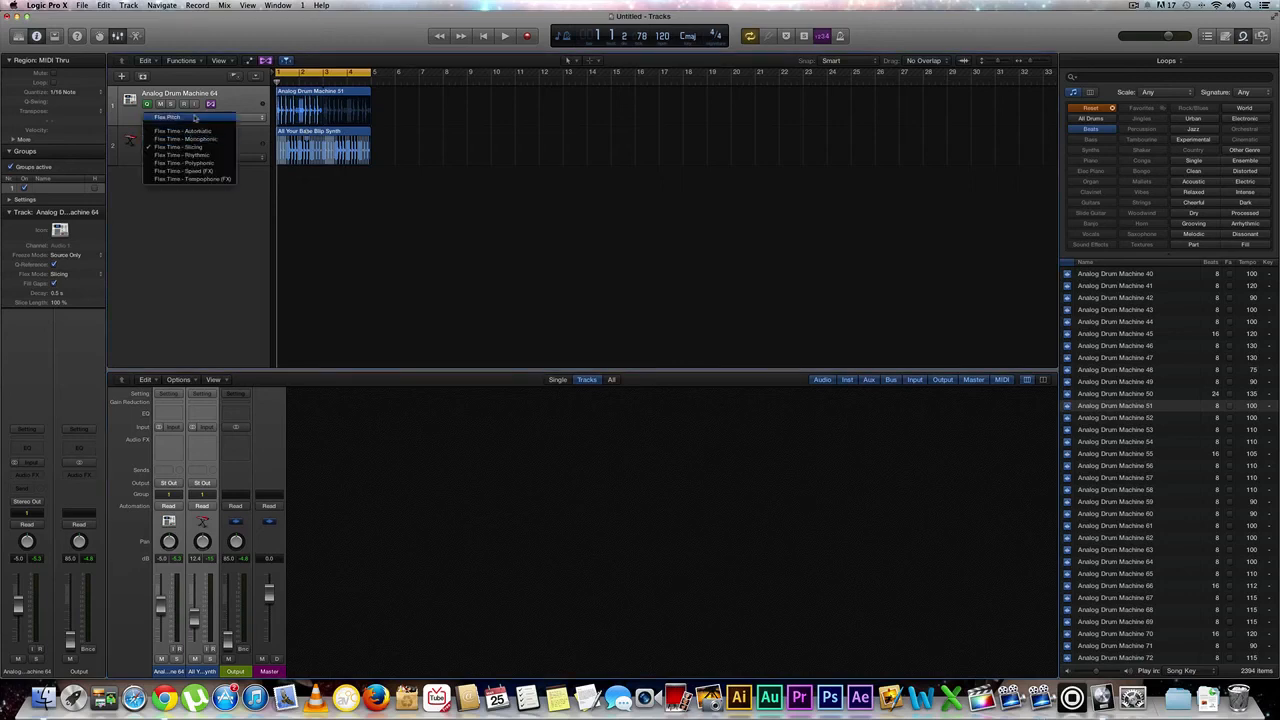